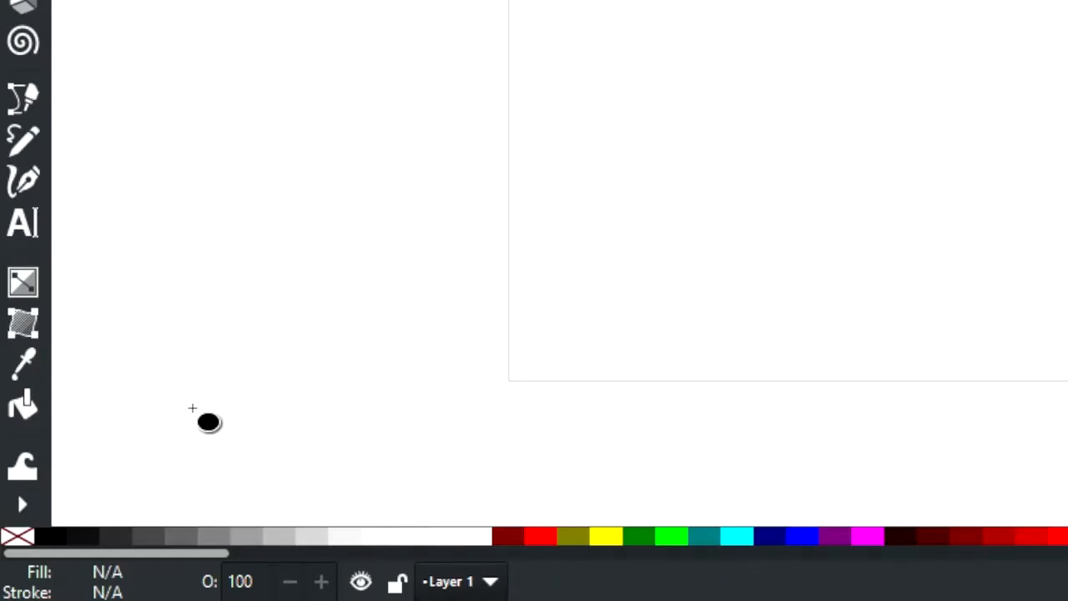
Draw a large black-outlined, unfilled circle on the canvas and select it
{"action": "right_click", "coordinate": [207, 420]}
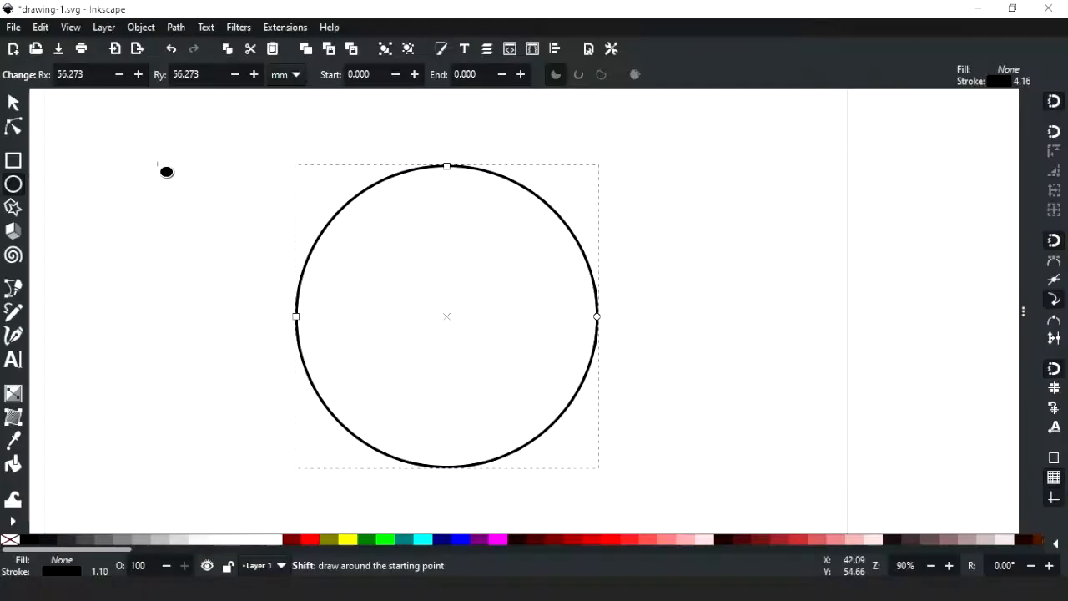
{"action": "left_click", "coordinate": [13, 100]}
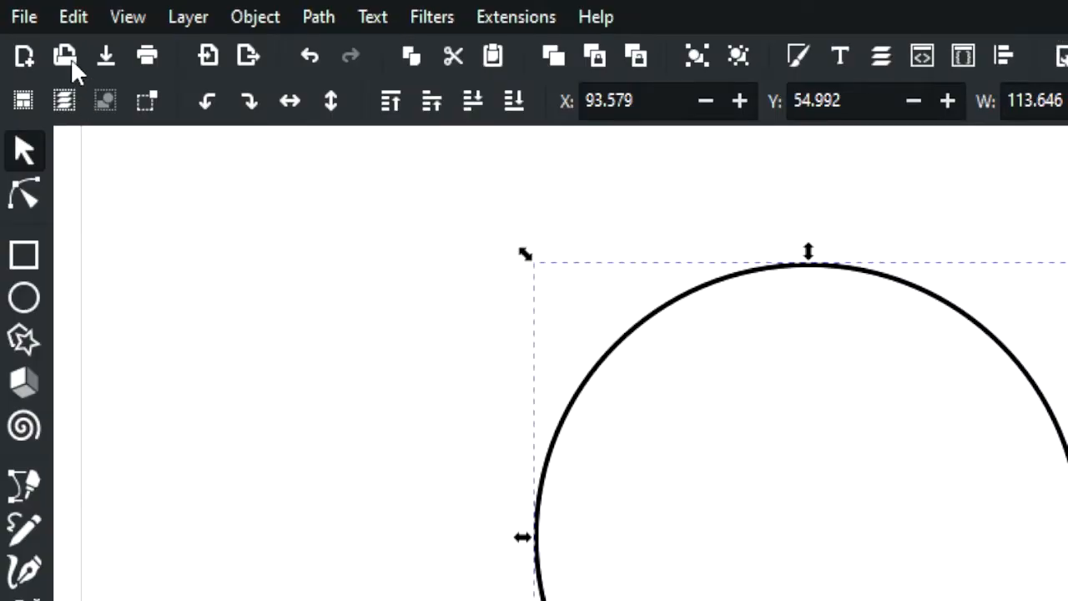
Paste a copy of the circle in place and scale it down into a concentric inner circle
{"action": "left_click", "coordinate": [74, 17]}
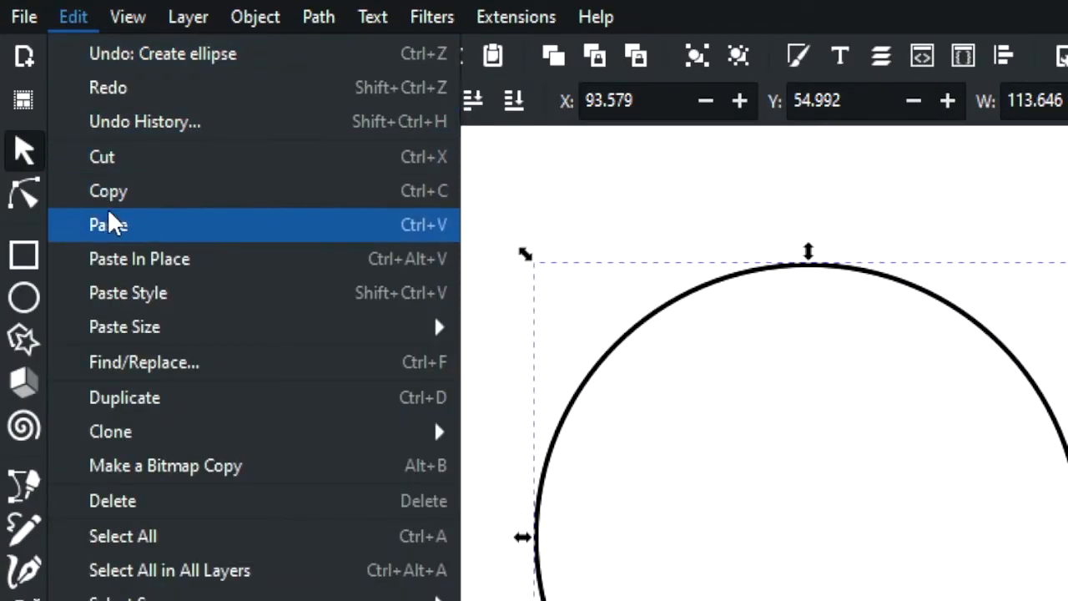
{"action": "left_click", "coordinate": [73, 17]}
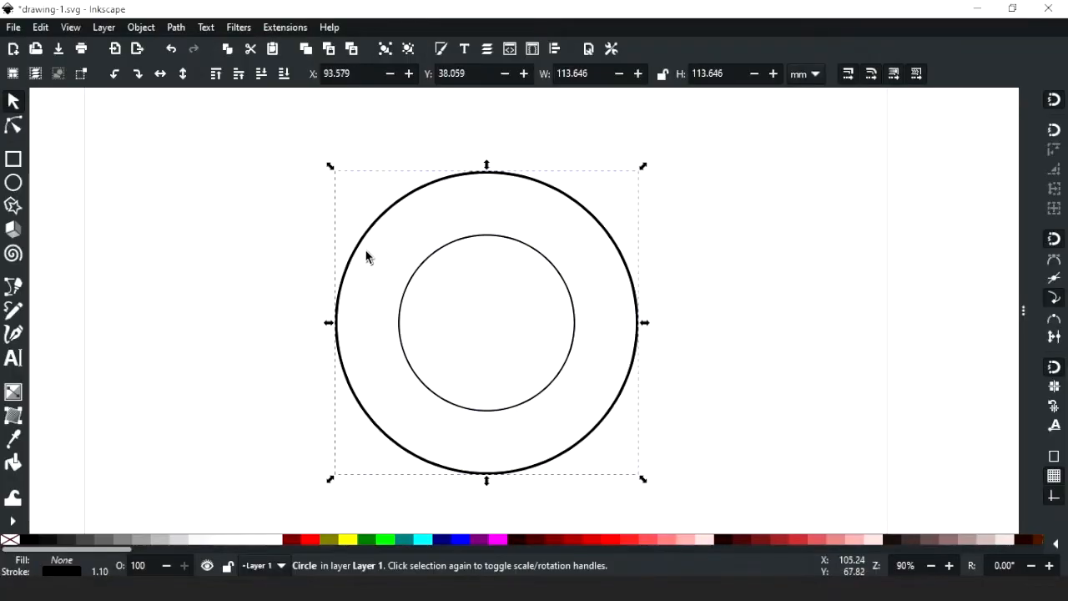
{"action": "mouse_move", "coordinate": [317, 514]}
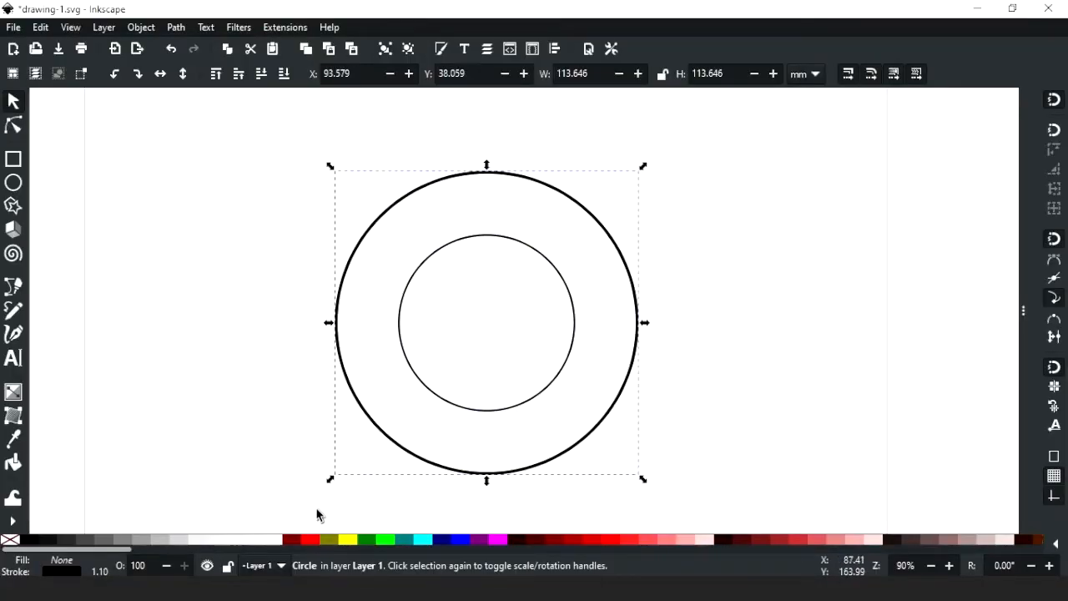
Fill the outer circle red and subtract the inner circle (Path > Difference), leaving a red ring
{"action": "left_click", "coordinate": [300, 539]}
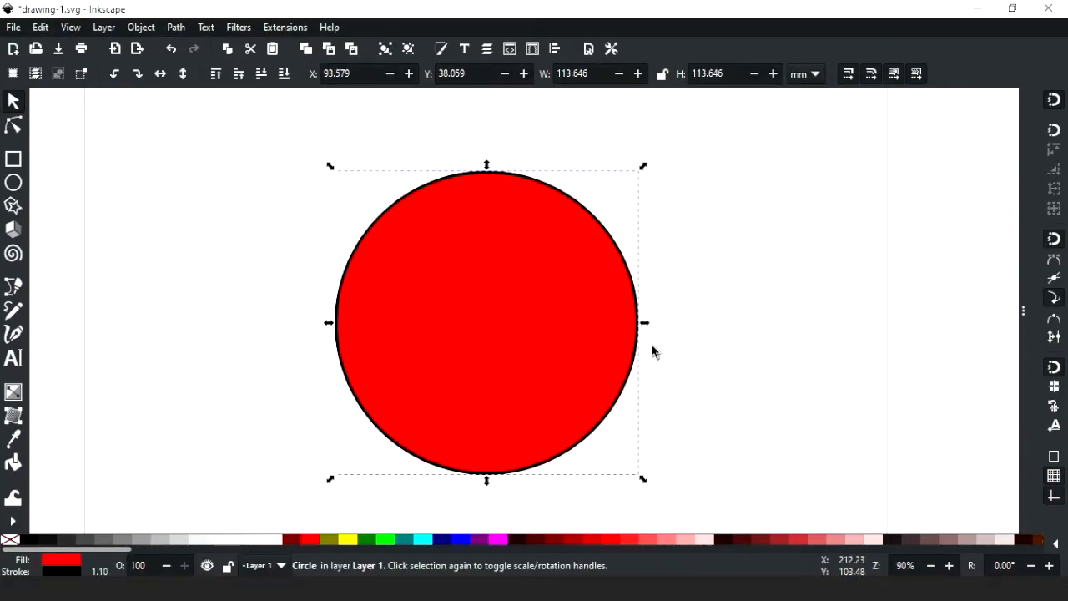
{"action": "left_click_drag", "start_coordinate": [488, 324], "coordinate": [759, 324]}
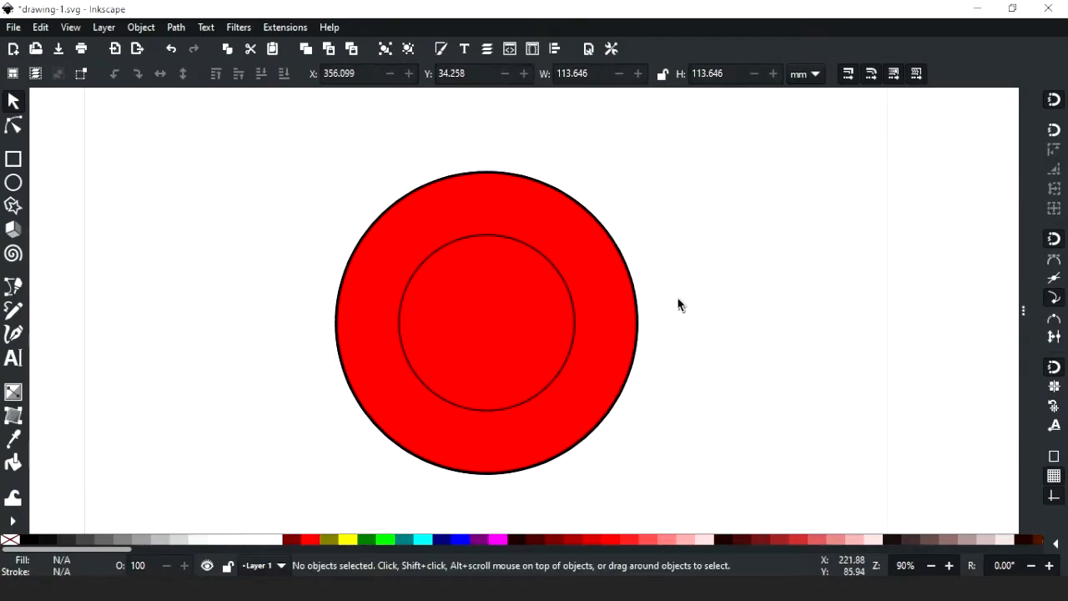
{"action": "left_click_drag", "start_coordinate": [676, 304], "coordinate": [631, 409]}
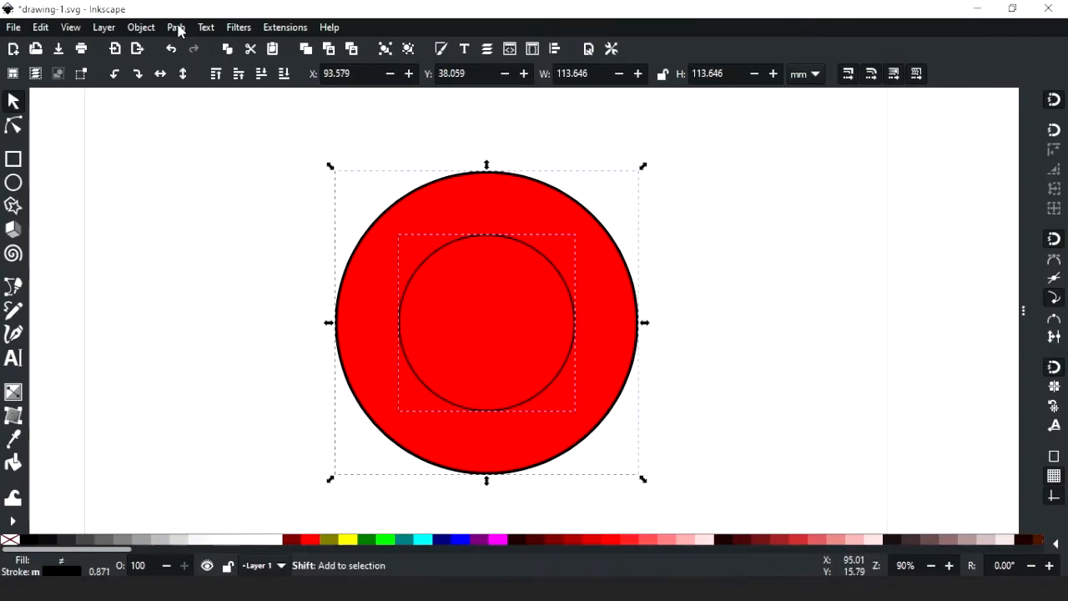
{"action": "left_click", "coordinate": [176, 27]}
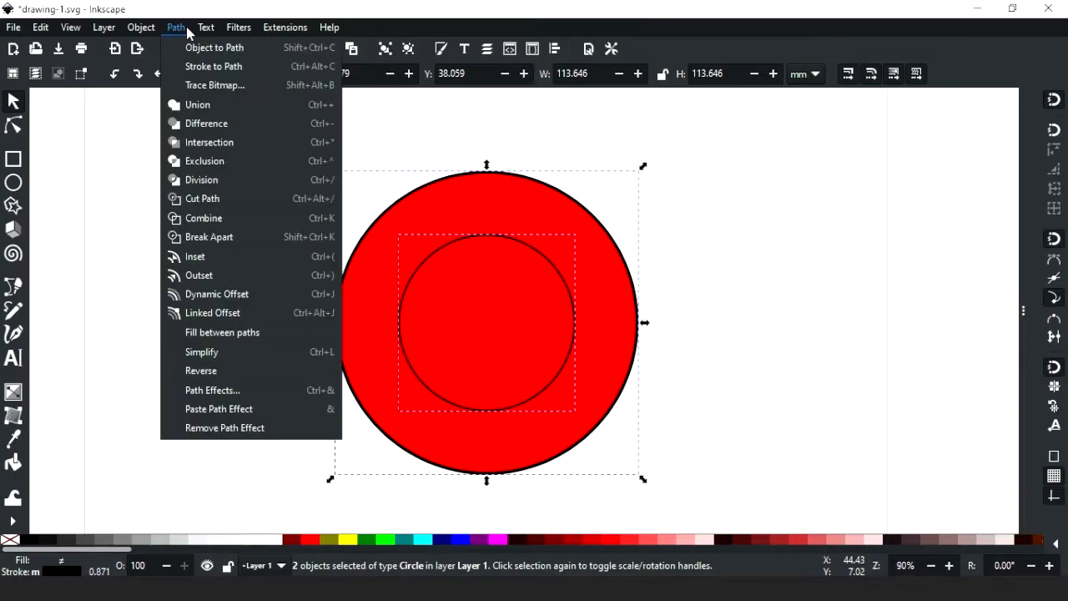
{"action": "mouse_move", "coordinate": [220, 124]}
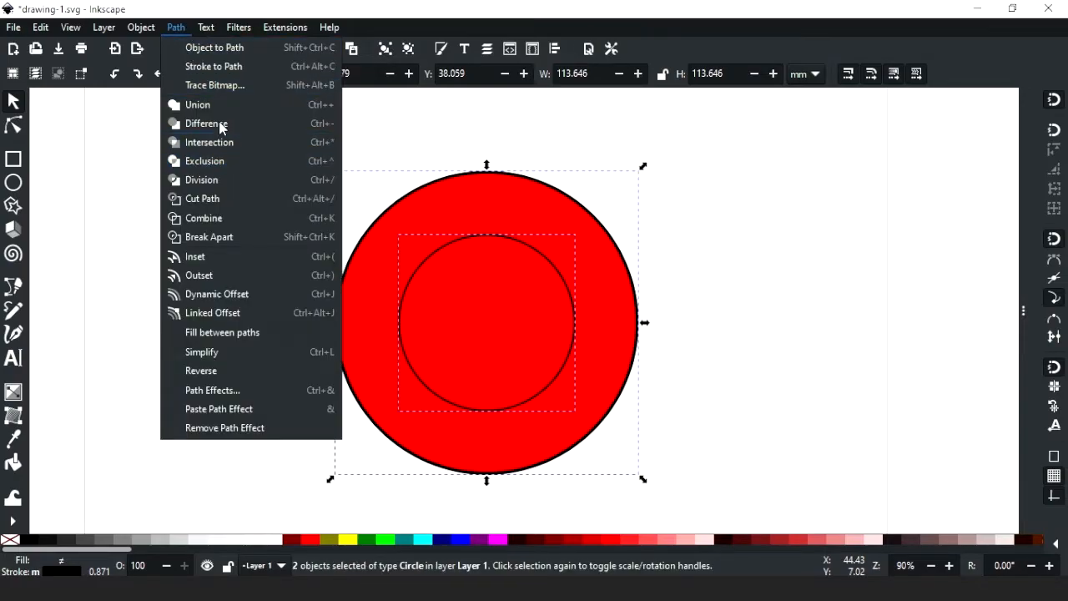
{"action": "left_click", "coordinate": [207, 124]}
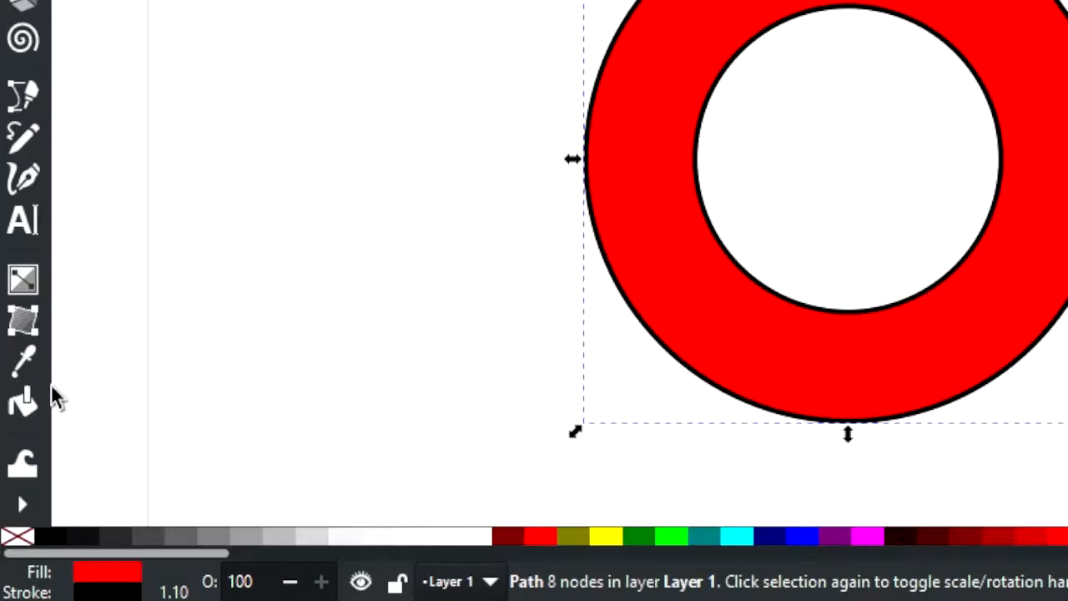
Draw the green bar, slanted dark-red bar and magenta rectangle over the ring's right side
{"action": "right_click", "coordinate": [107, 591]}
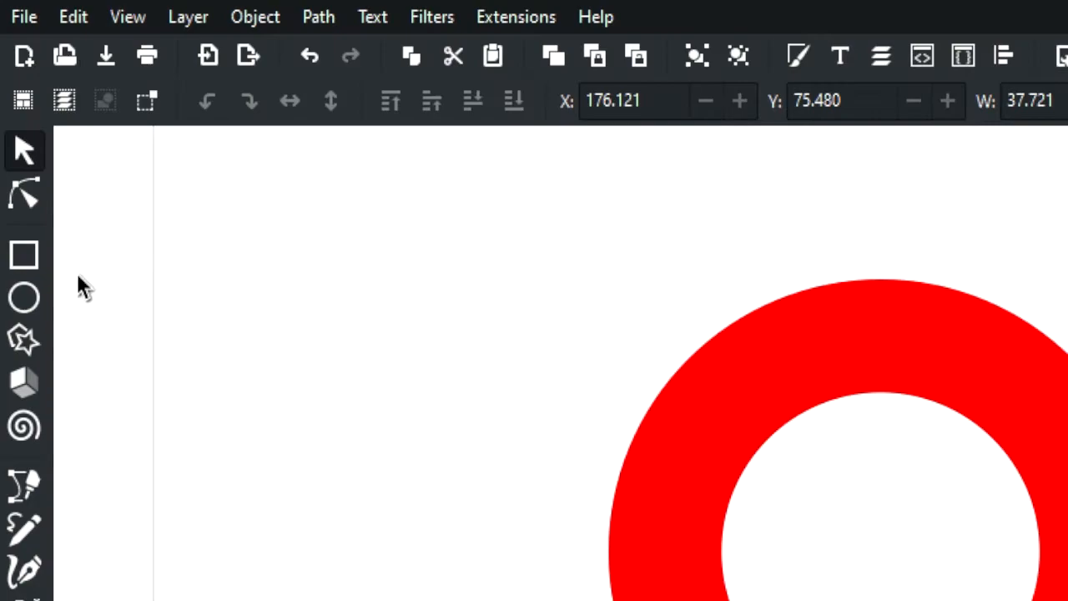
{"action": "left_click", "coordinate": [23, 257]}
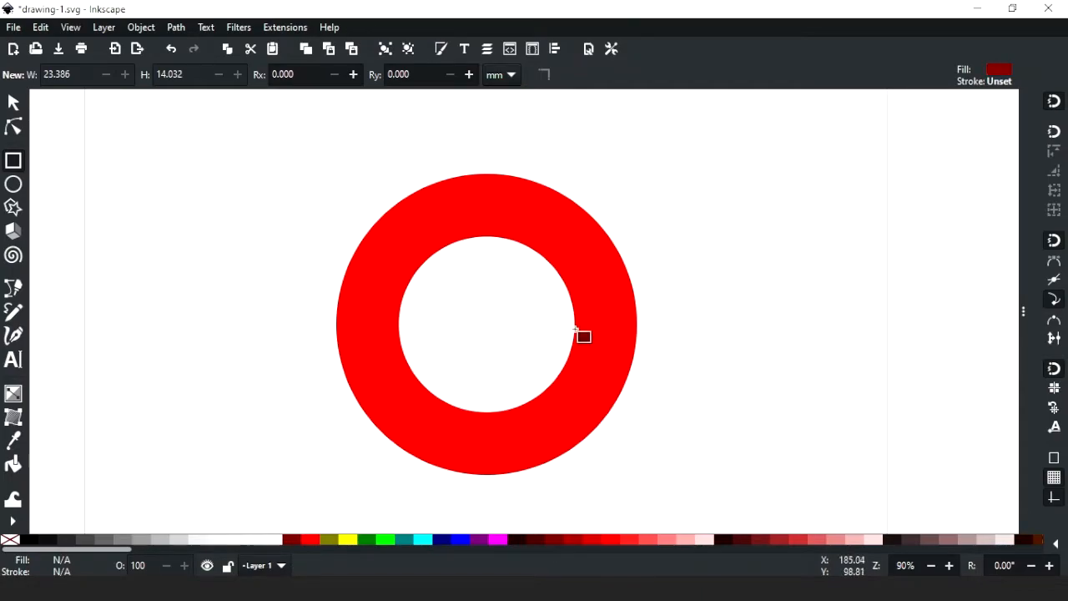
{"action": "left_click_drag", "start_coordinate": [576, 333], "coordinate": [634, 367]}
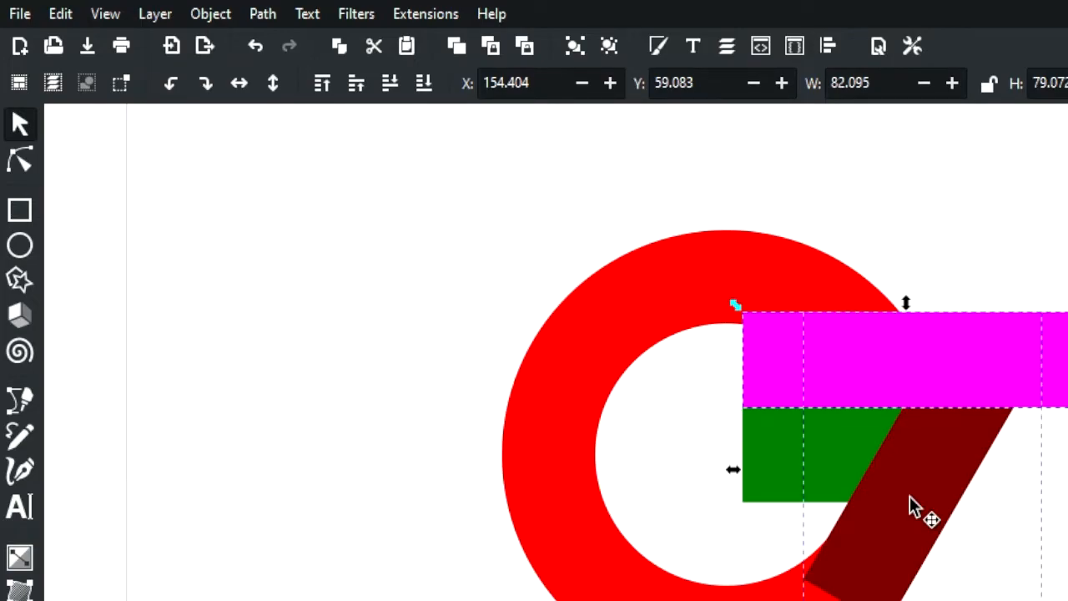
Trim the slanted dark-red bar flat at top and bottom with Difference, then lay a magenta copy over the green bar
{"action": "left_click", "coordinate": [262, 14]}
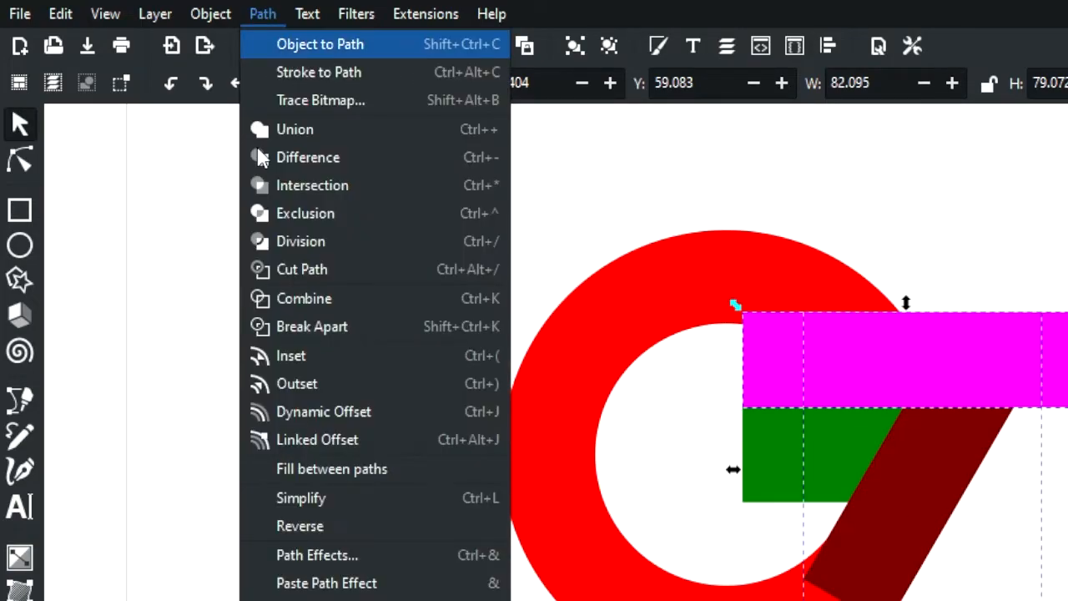
{"action": "mouse_move", "coordinate": [313, 183]}
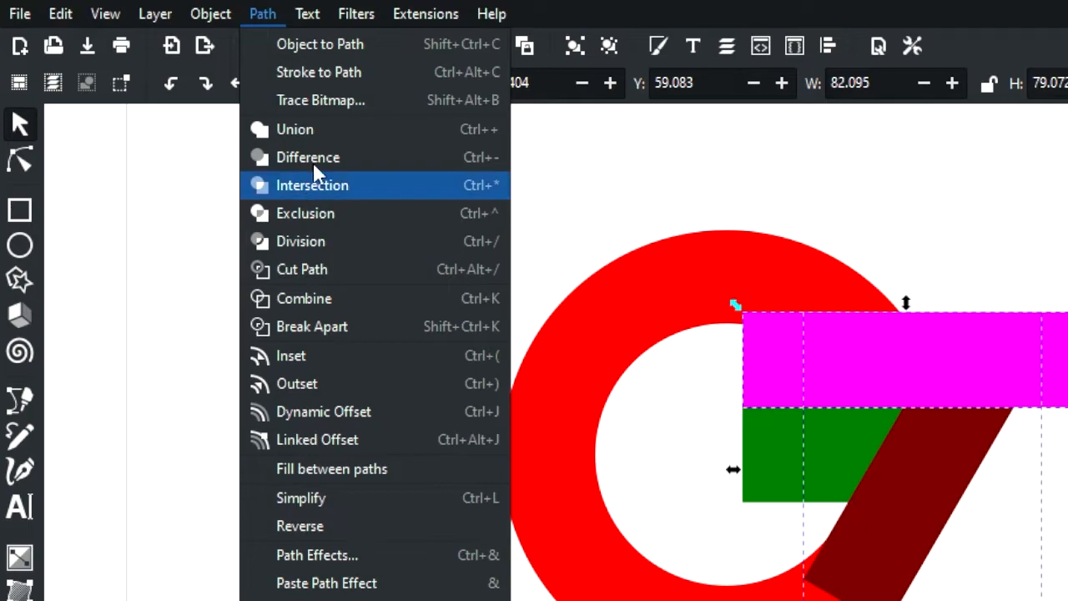
{"action": "left_click", "coordinate": [311, 184]}
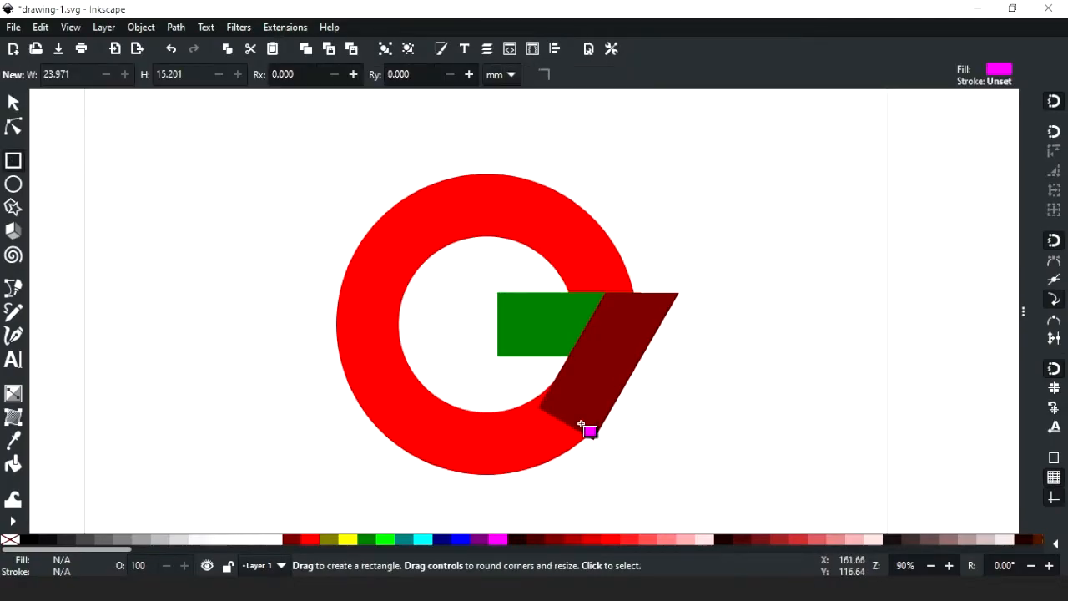
{"action": "left_click", "coordinate": [175, 27]}
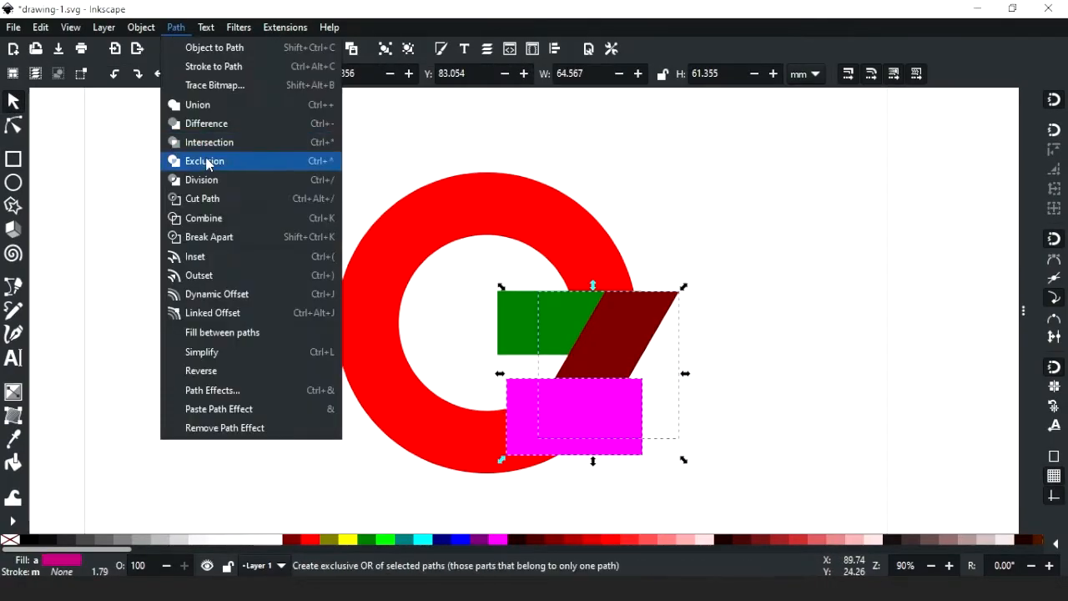
{"action": "left_click", "coordinate": [203, 160]}
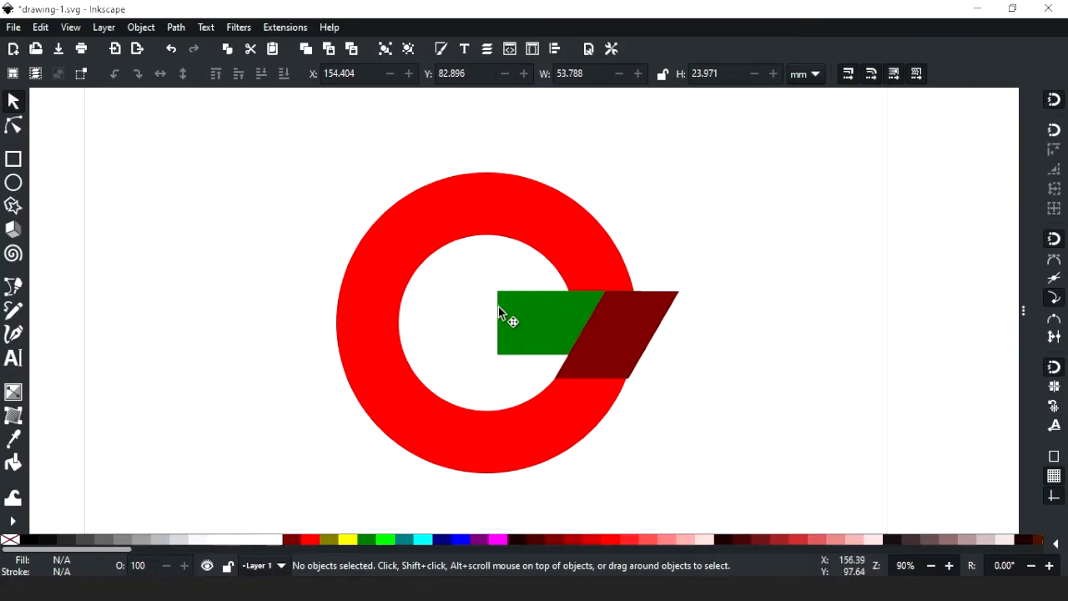
{"action": "left_click", "coordinate": [534, 320]}
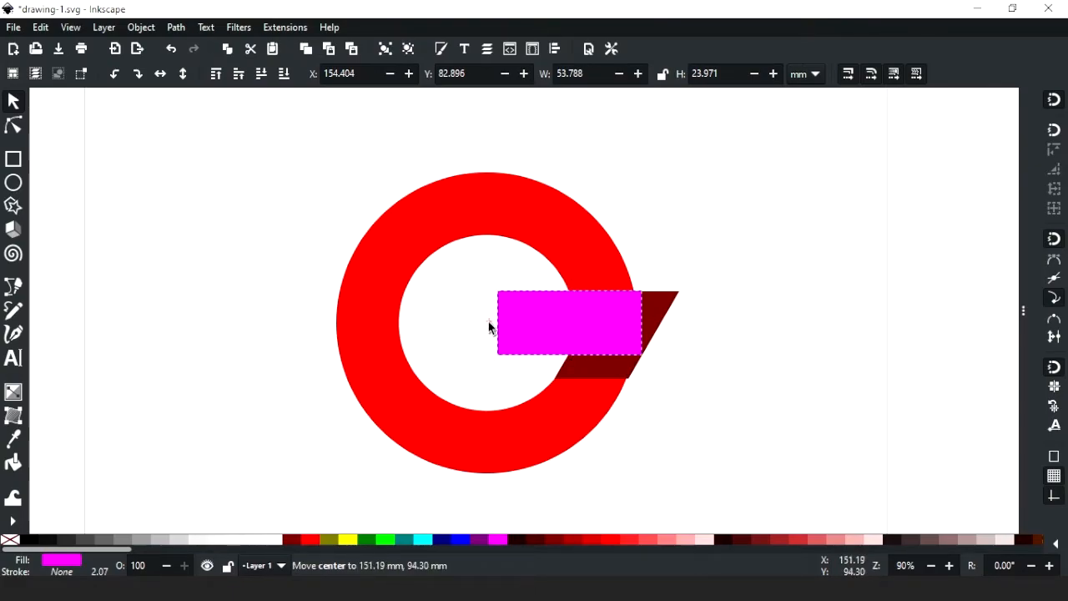
Tilt the magenta rectangle and subtract it from the ring, opening the upper-right wedge of the G
{"action": "left_click", "coordinate": [571, 324]}
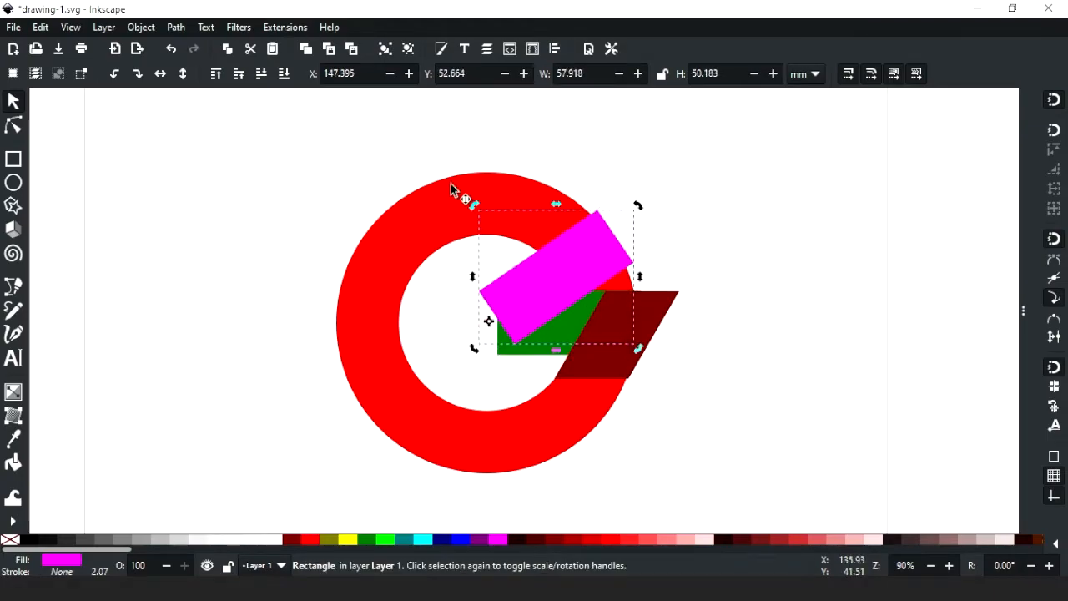
{"action": "left_click", "coordinate": [175, 26]}
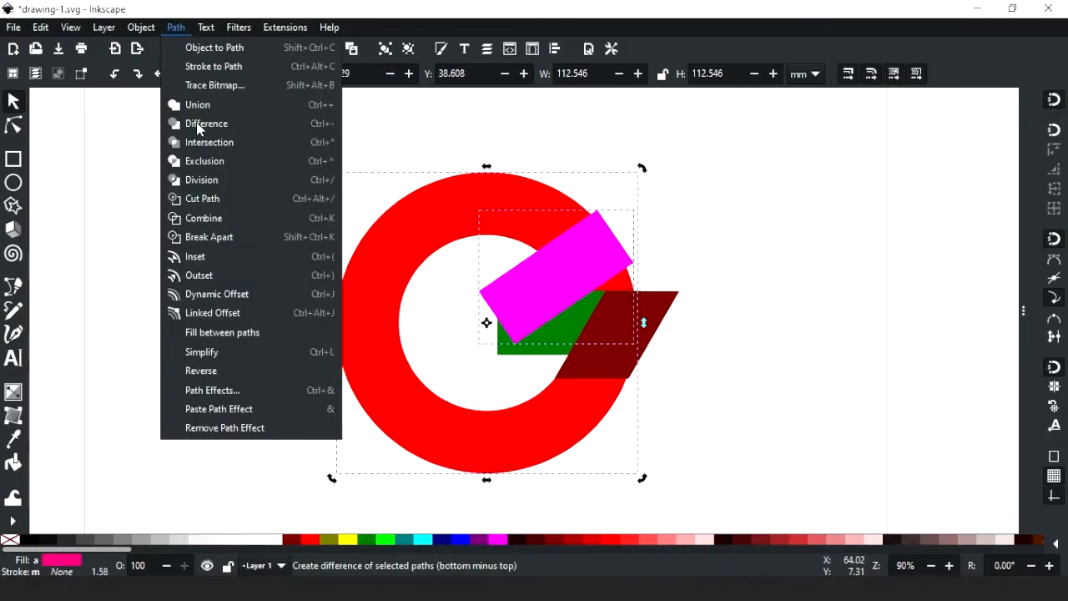
{"action": "left_click", "coordinate": [207, 123]}
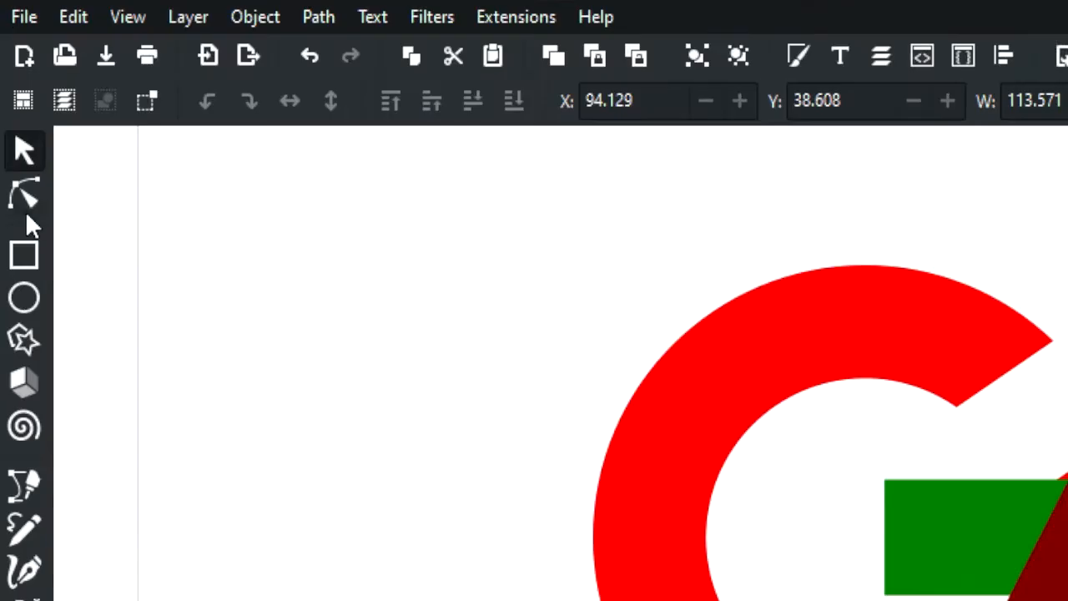
{"action": "left_click", "coordinate": [24, 194]}
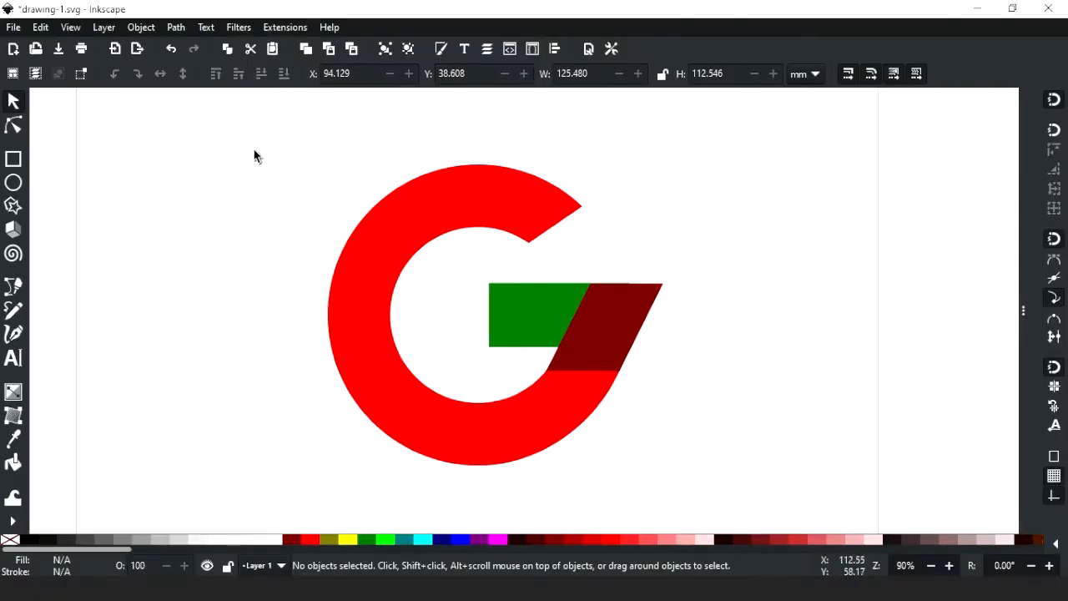
Union all the G's pieces into one solid red shape
{"action": "left_click_drag", "start_coordinate": [257, 153], "coordinate": [705, 488]}
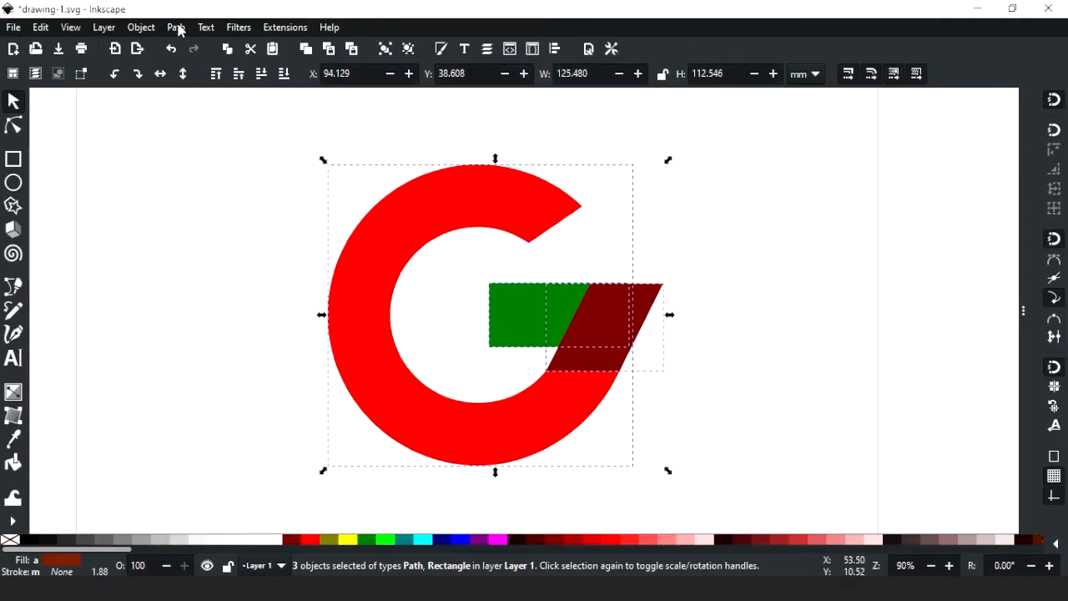
{"action": "left_click", "coordinate": [175, 26]}
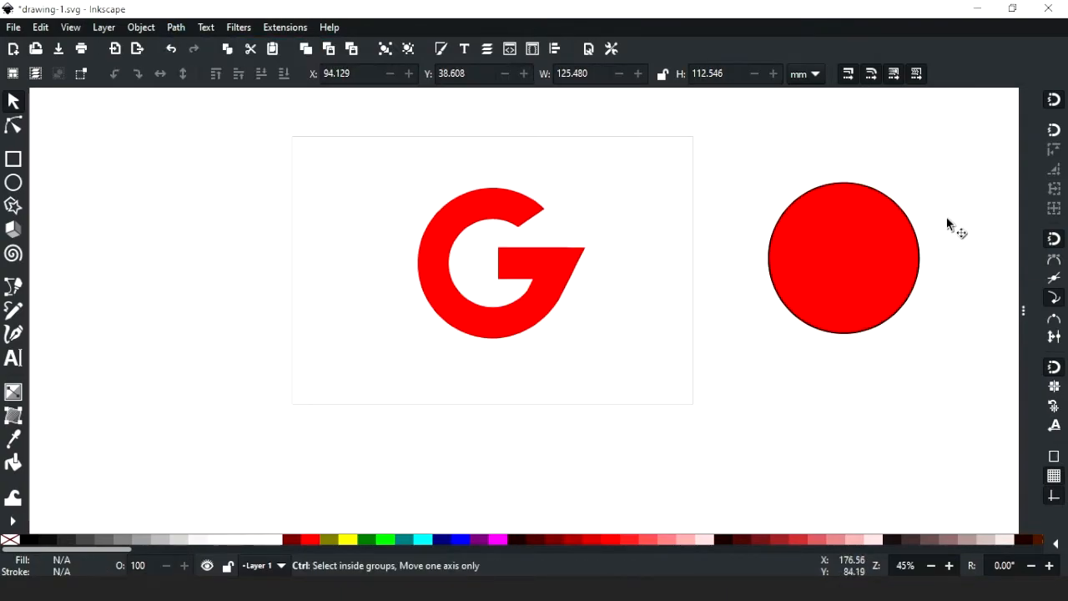
Move the unfilled outlined circle over the G's right side and size it to overlap
{"action": "left_click", "coordinate": [844, 257]}
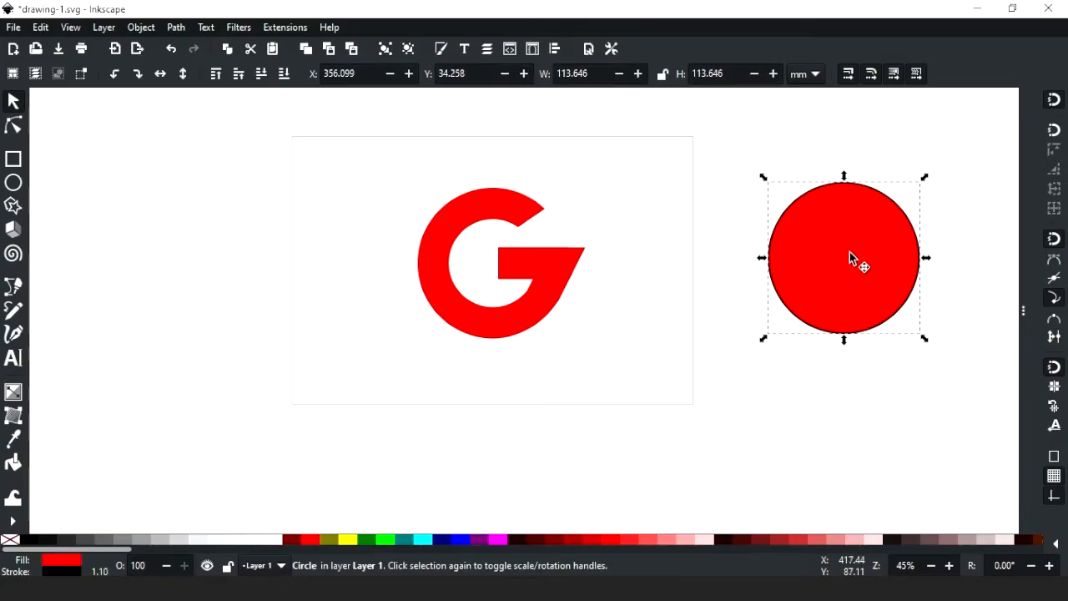
{"action": "left_click_drag", "start_coordinate": [845, 257], "coordinate": [823, 257]}
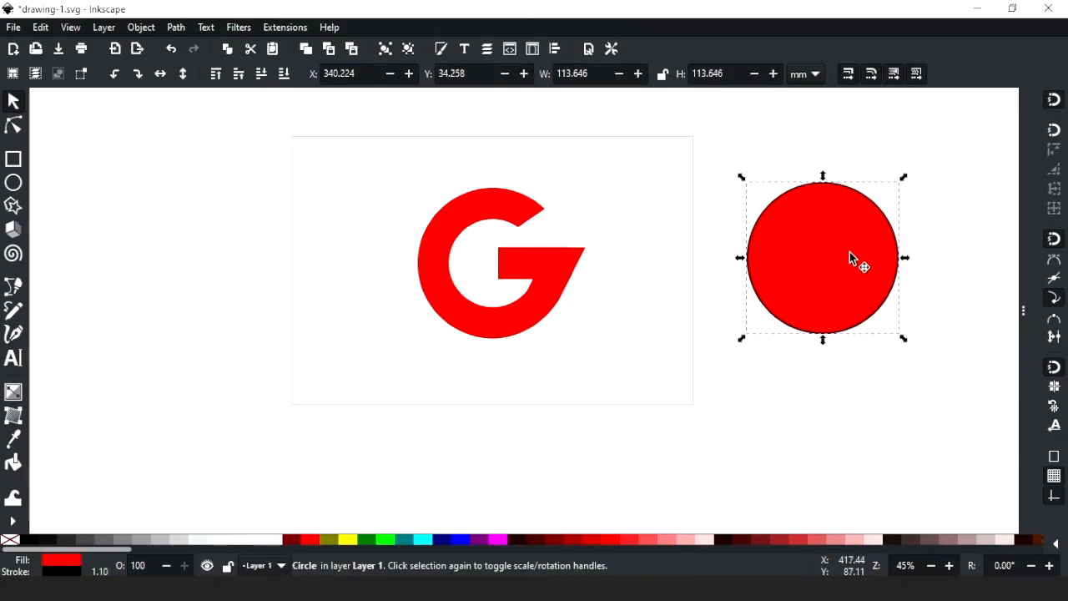
{"action": "left_click_drag", "start_coordinate": [851, 257], "coordinate": [698, 267]}
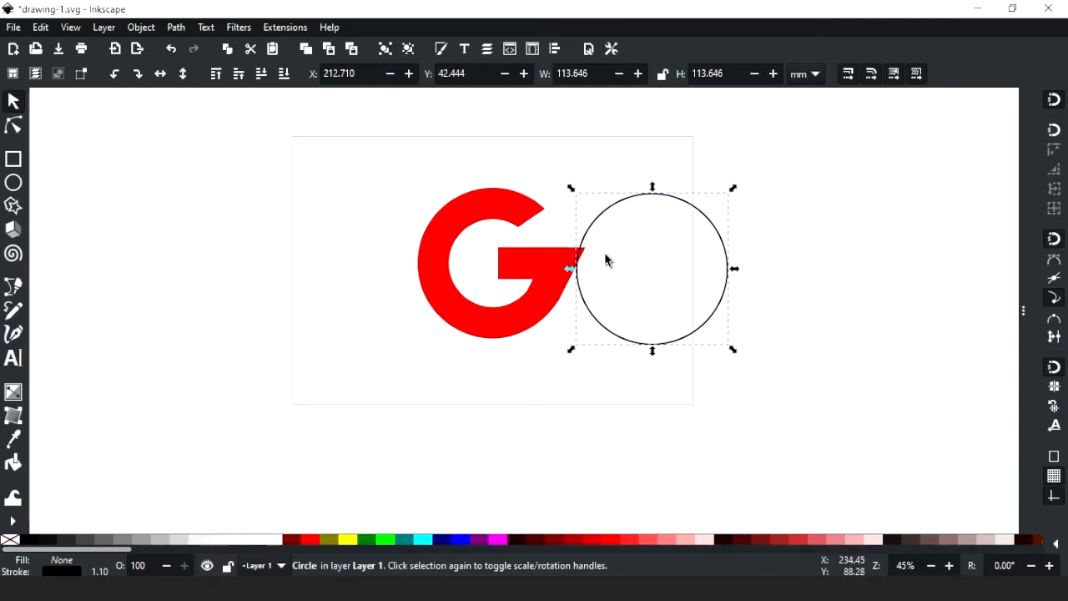
{"action": "left_click_drag", "start_coordinate": [653, 263], "coordinate": [609, 264]}
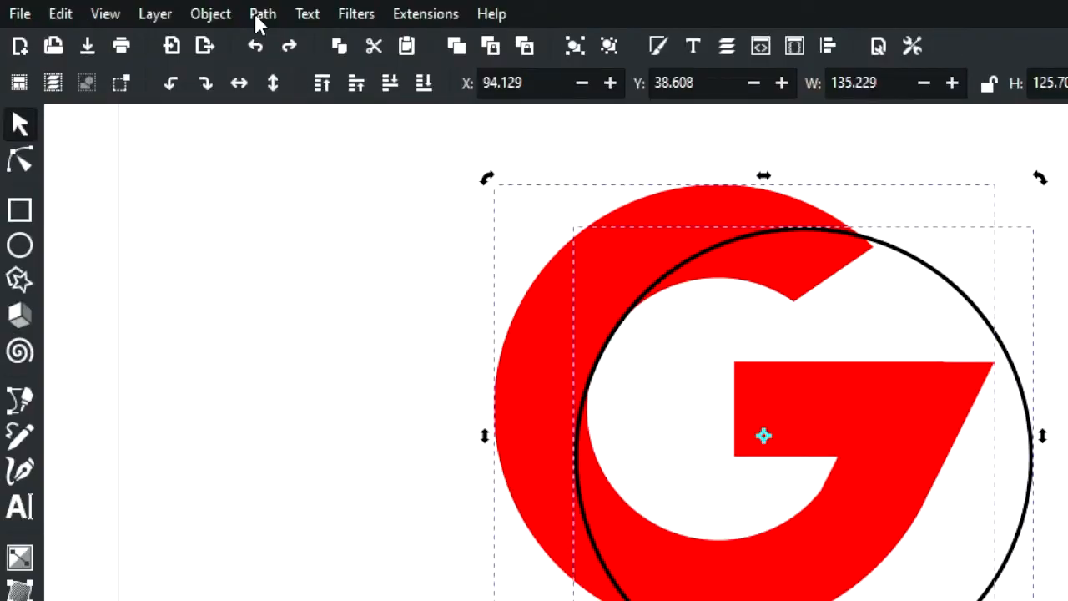
Divide the G along the circle, re-merge selected pieces with Union, and outline a polygon at the crossbar corner
{"action": "left_click", "coordinate": [262, 13]}
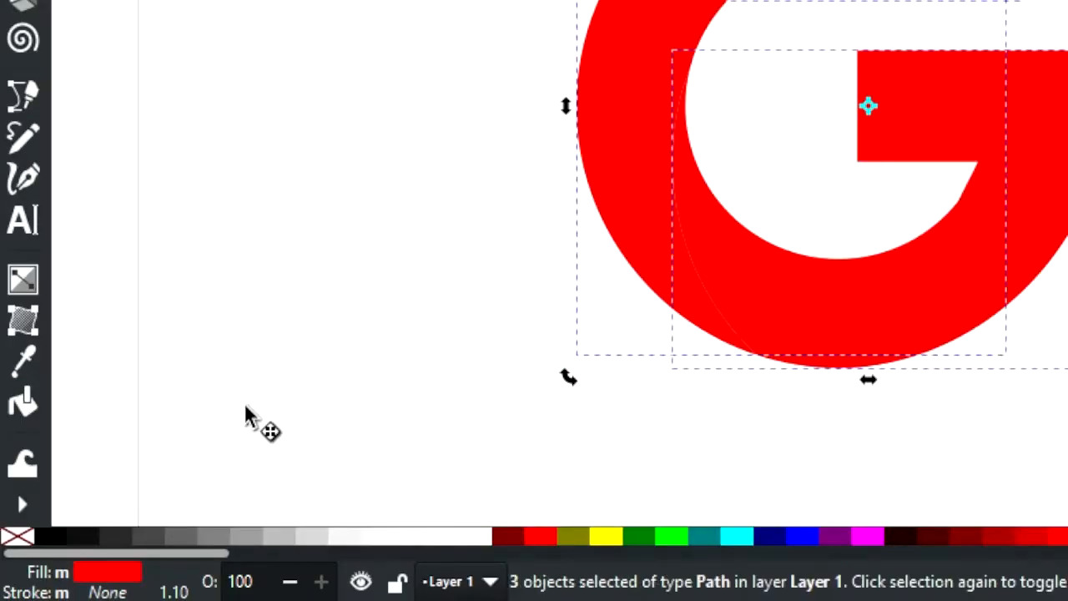
{"action": "right_click", "coordinate": [17, 538]}
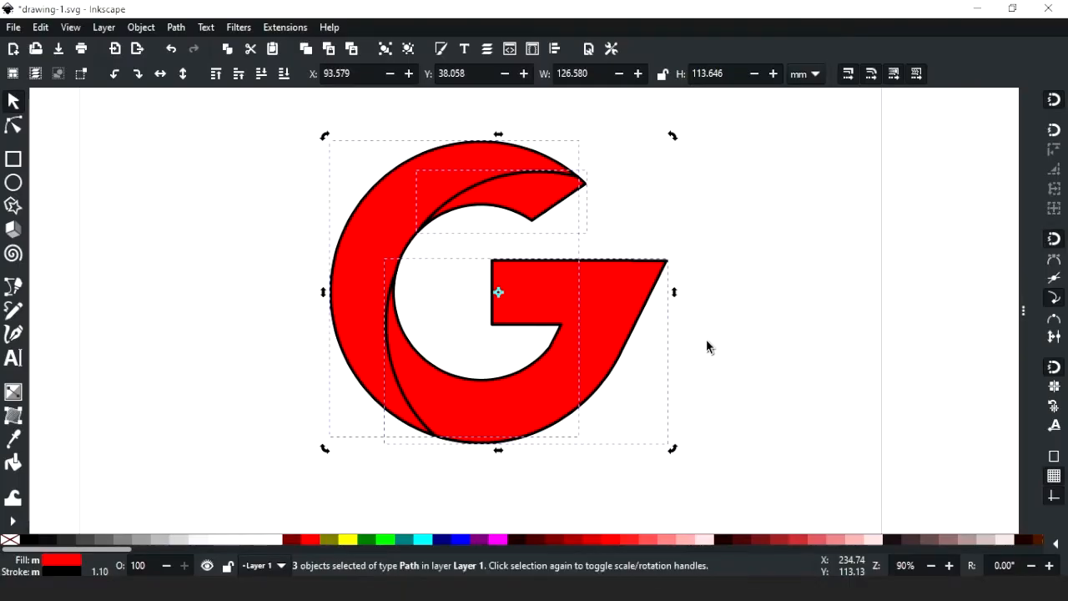
{"action": "left_click", "coordinate": [709, 347]}
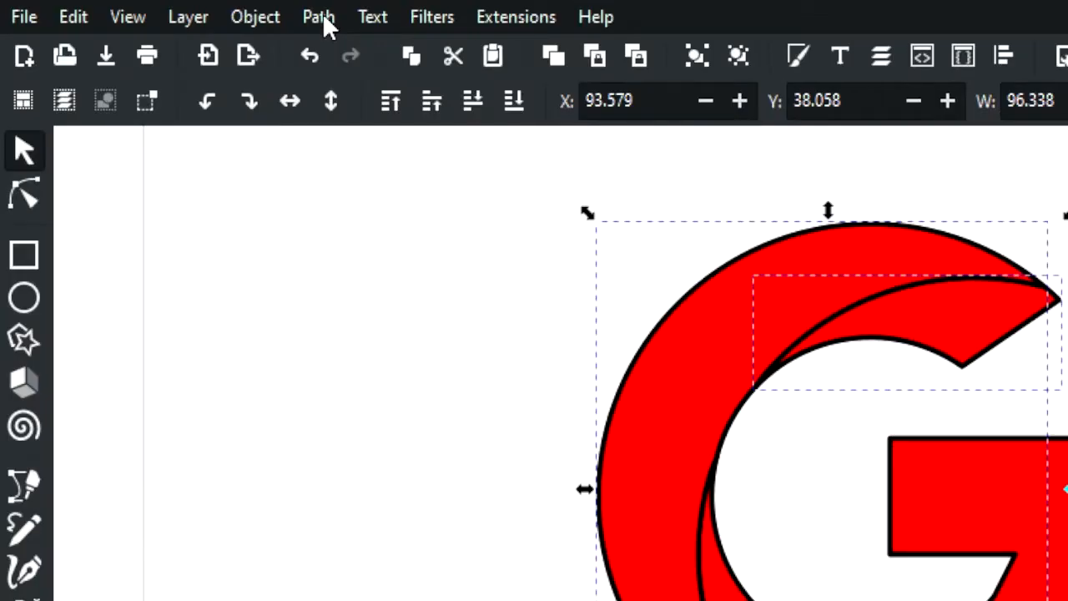
{"action": "left_click", "coordinate": [317, 17]}
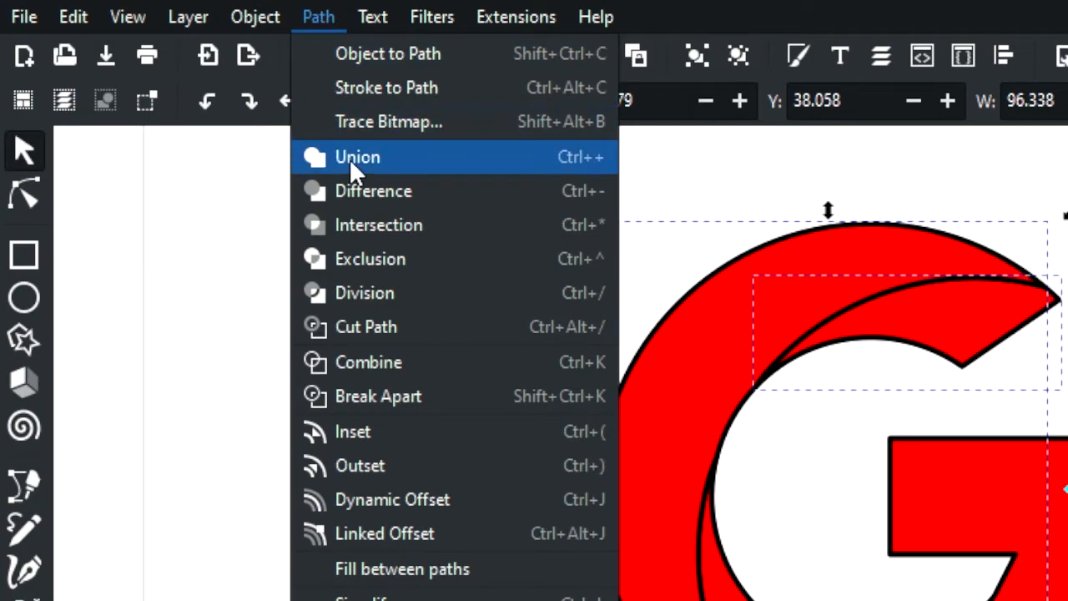
{"action": "left_click", "coordinate": [358, 157]}
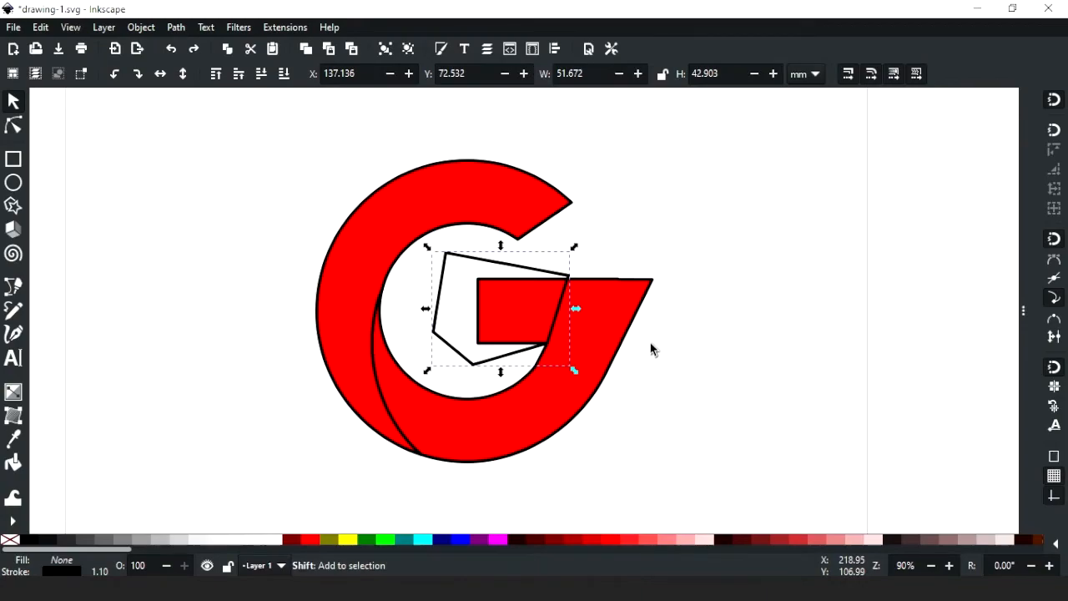
{"action": "mouse_move", "coordinate": [616, 324]}
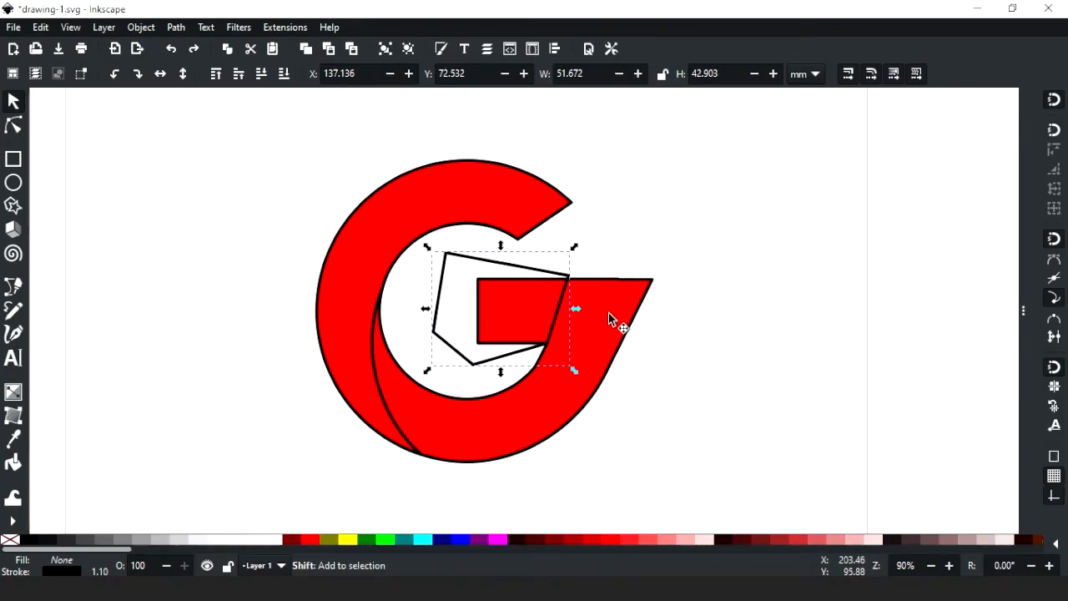
Divide the G with the polygon, cutting a diagonal line across its crossbar tail
{"action": "left_click", "coordinate": [176, 27]}
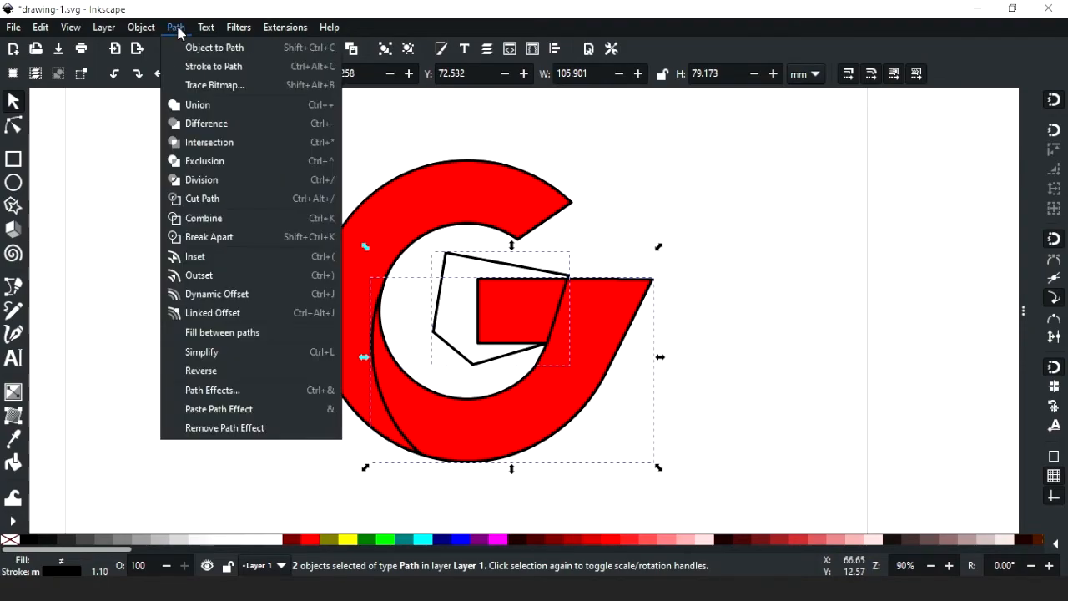
{"action": "mouse_move", "coordinate": [202, 180]}
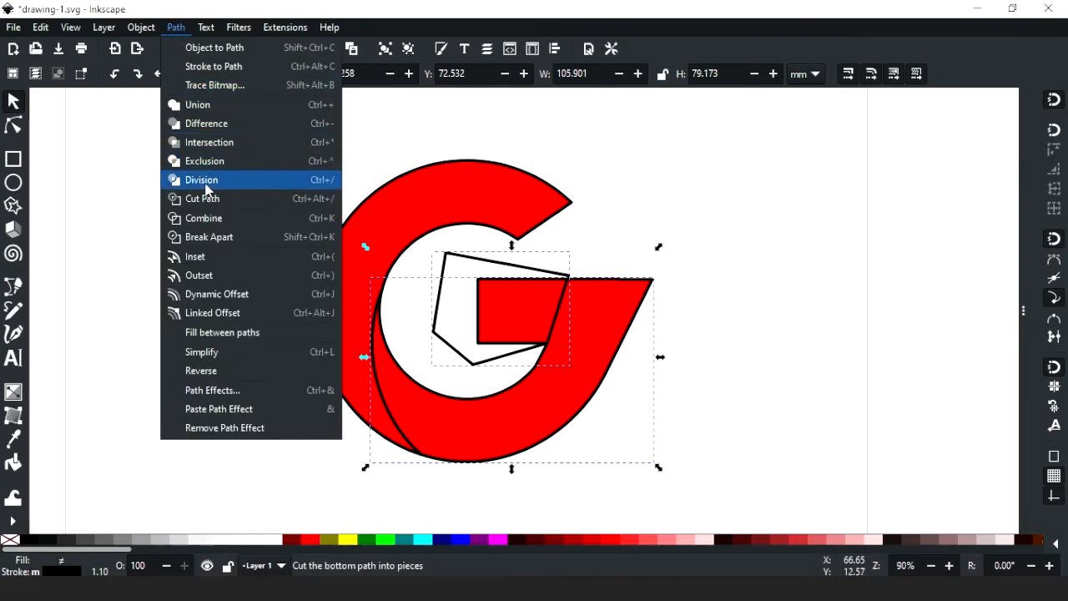
{"action": "left_click", "coordinate": [200, 180]}
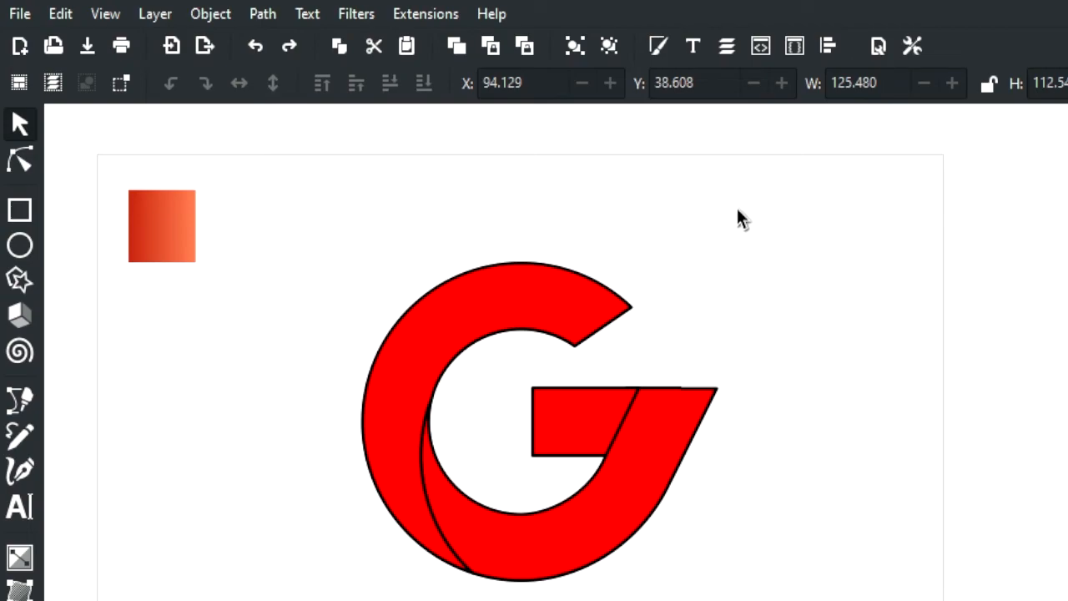
{"action": "mouse_move", "coordinate": [676, 123]}
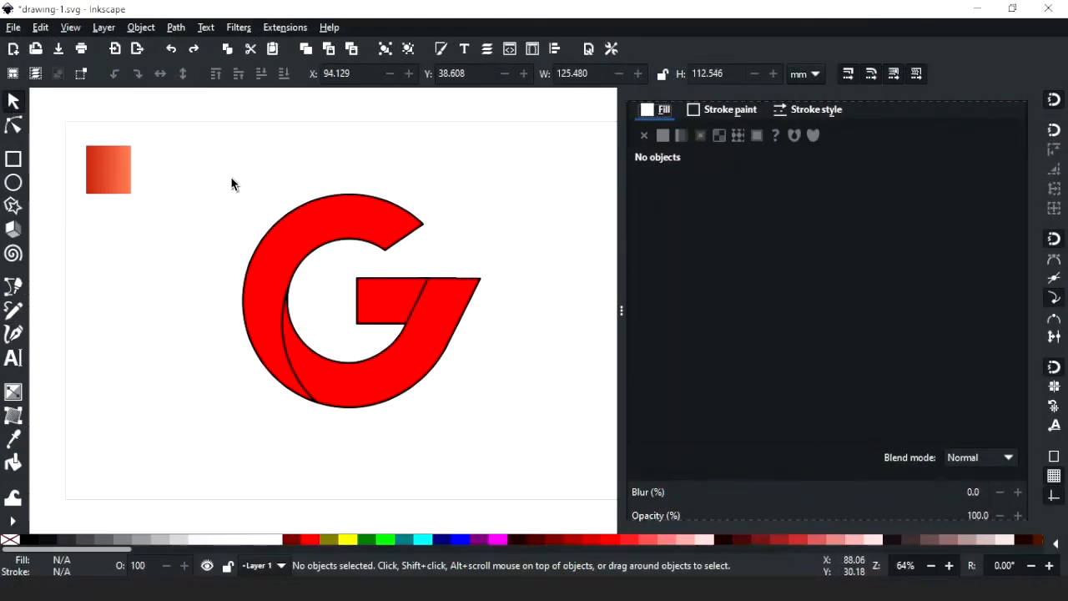
Give all G pieces no stroke and the red-orange linear gradient fill
{"action": "left_click_drag", "start_coordinate": [234, 183], "coordinate": [554, 464]}
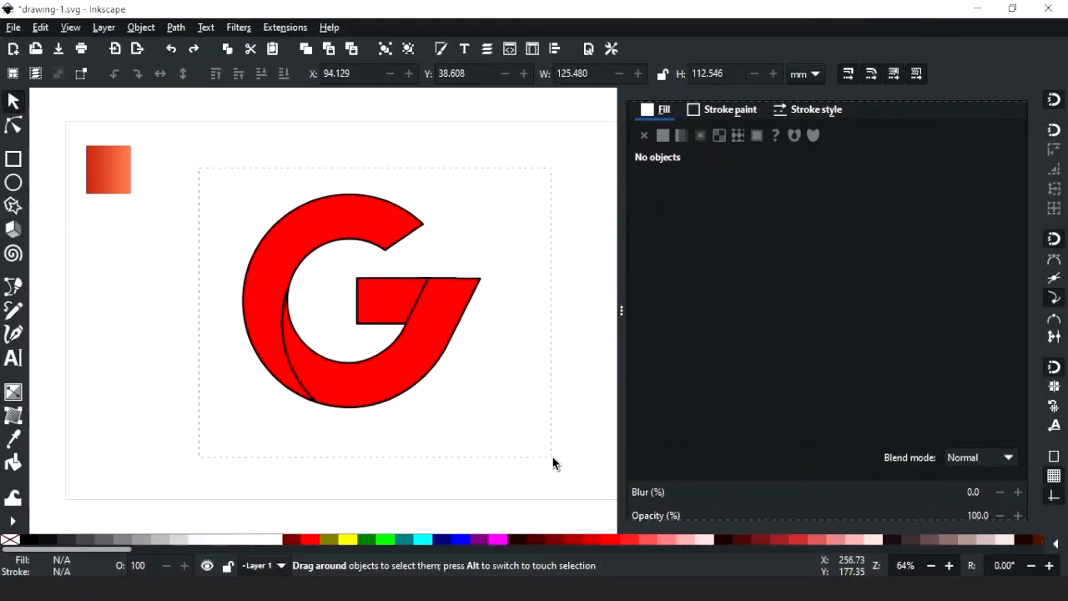
{"action": "left_click", "coordinate": [359, 301]}
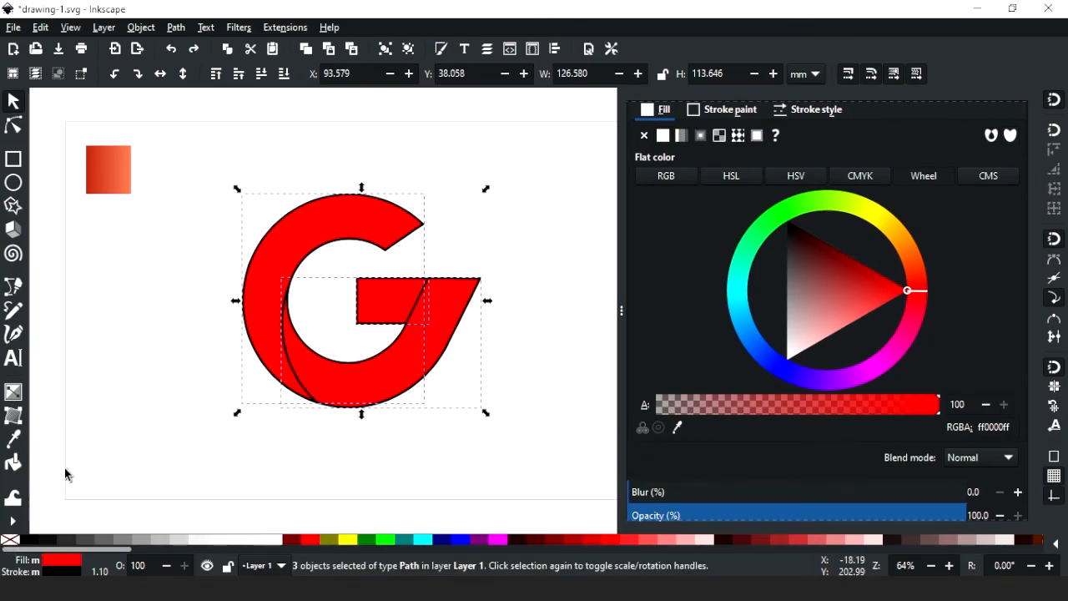
{"action": "left_click", "coordinate": [663, 135]}
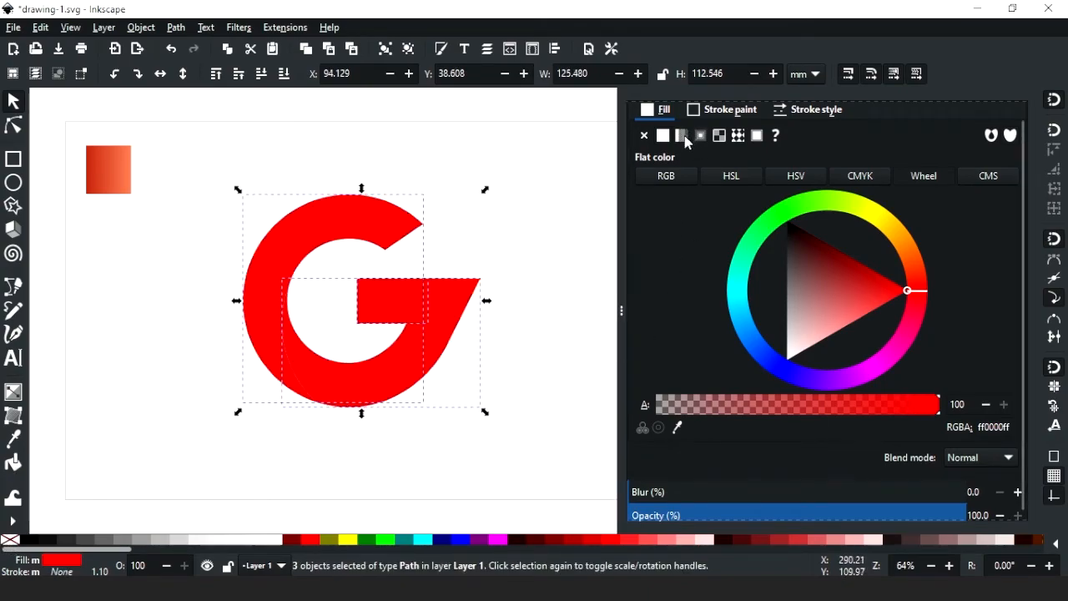
{"action": "left_click", "coordinate": [682, 136]}
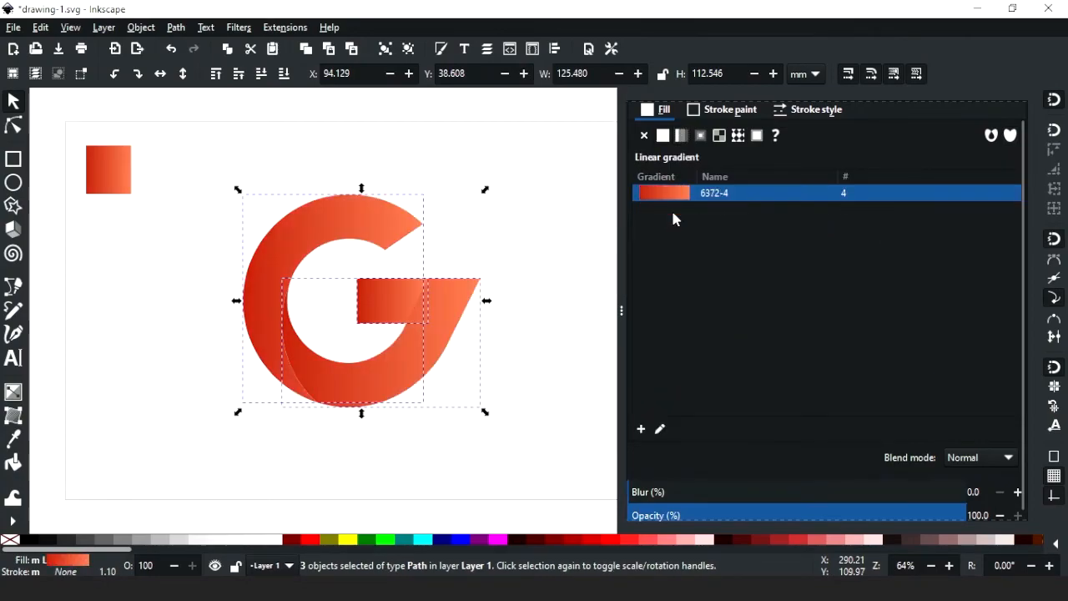
{"action": "left_click", "coordinate": [537, 307]}
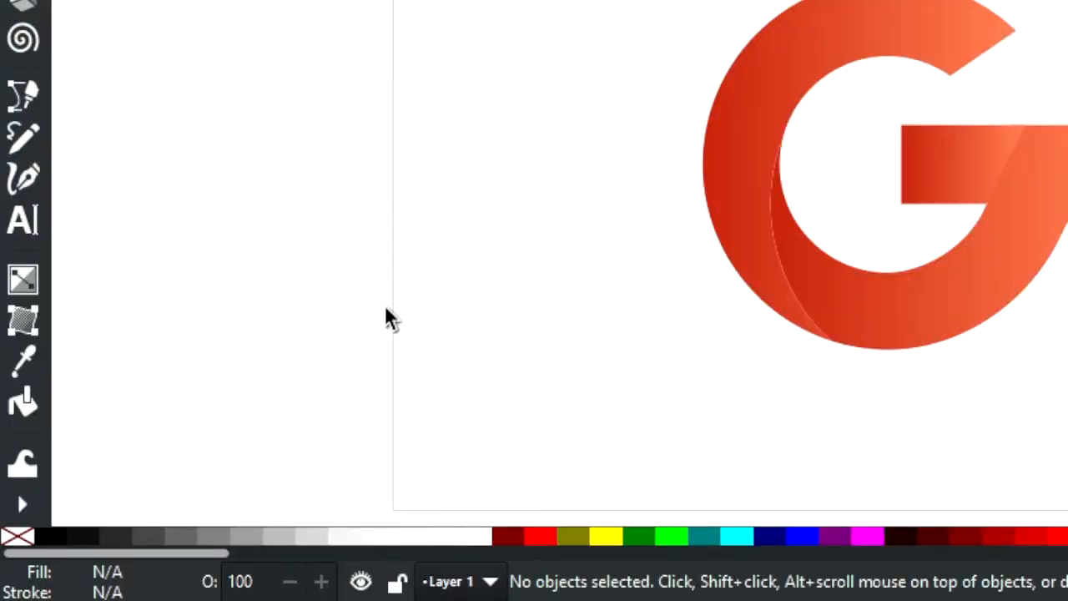
{"action": "left_click", "coordinate": [23, 281]}
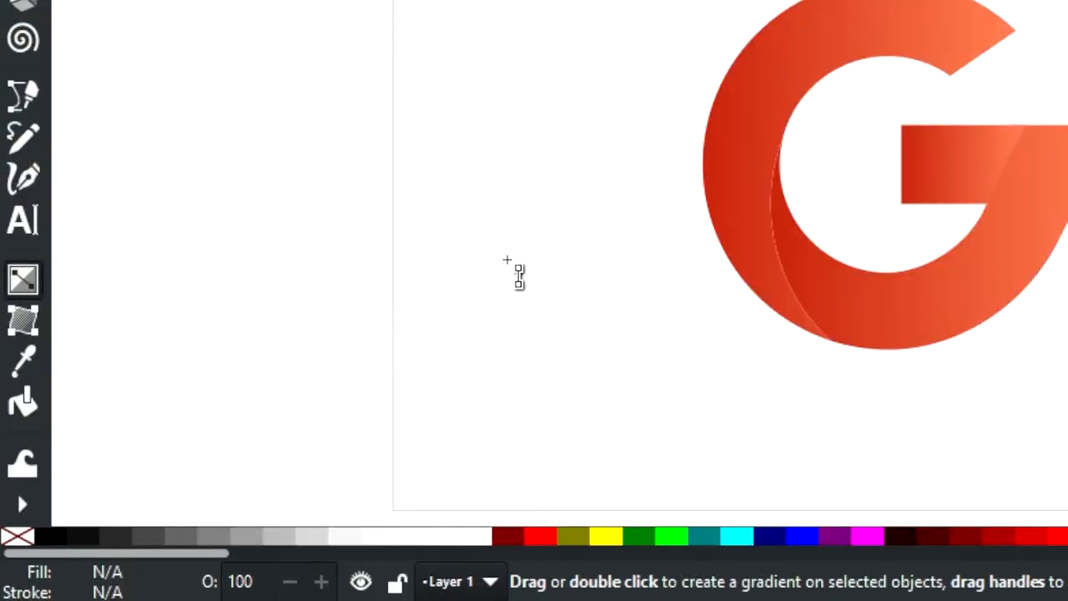